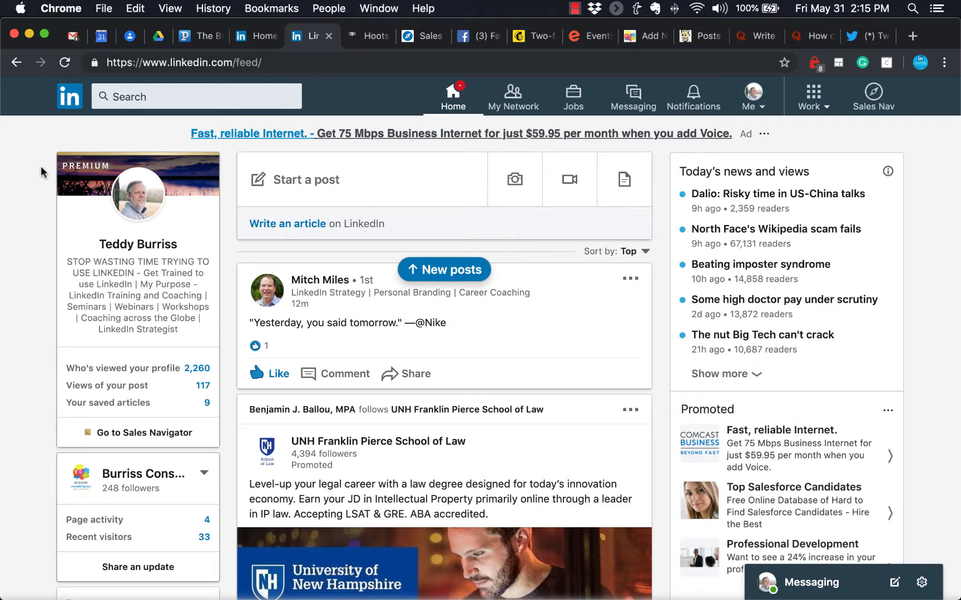
{"action": "mouse_move", "coordinate": [150, 251]}
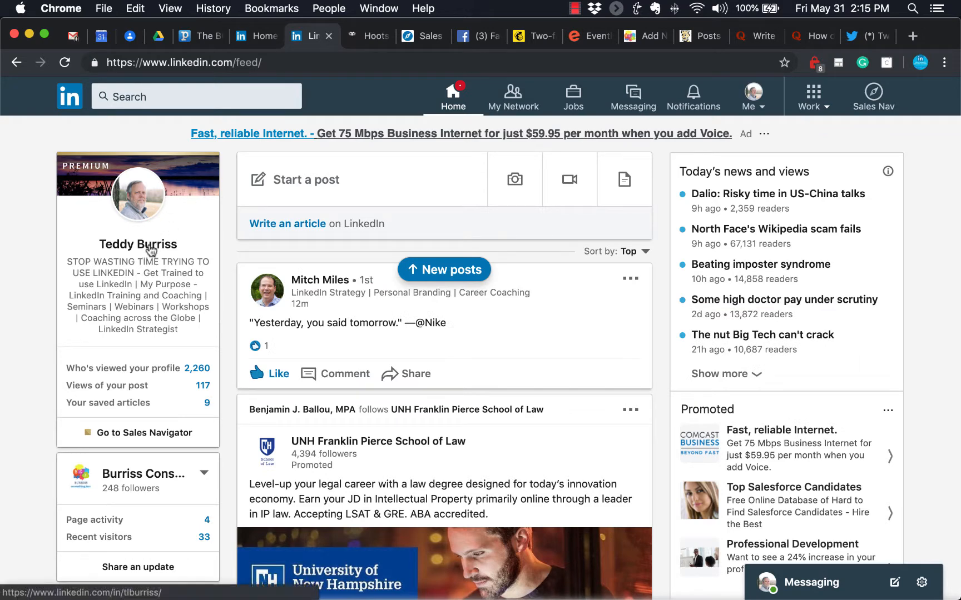
Go to your own profile page from the feed's left-sidebar profile card
{"action": "left_click", "coordinate": [138, 245]}
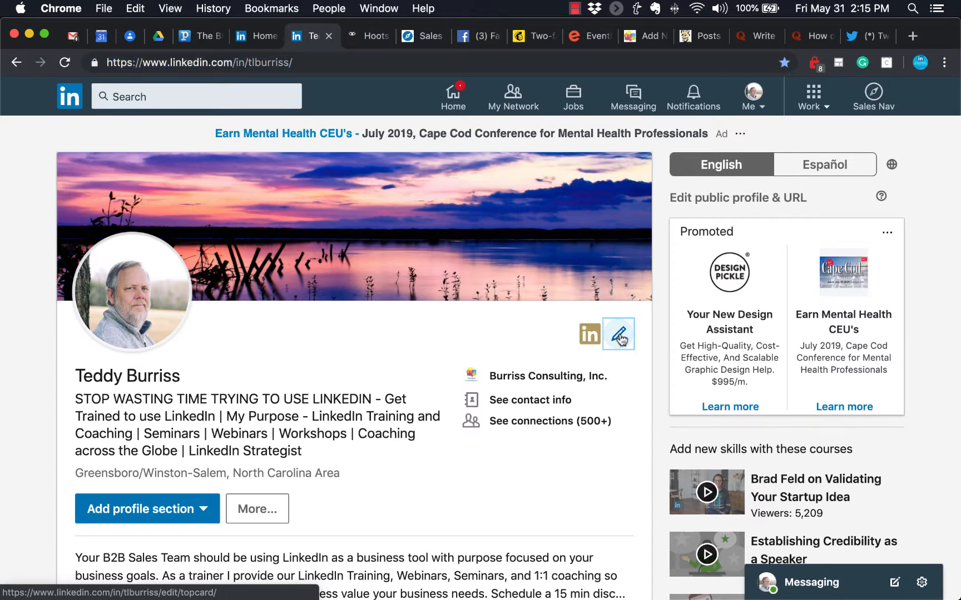
Bring up the Edit intro dialog and the background banner photo editor
{"action": "left_click", "coordinate": [618, 334]}
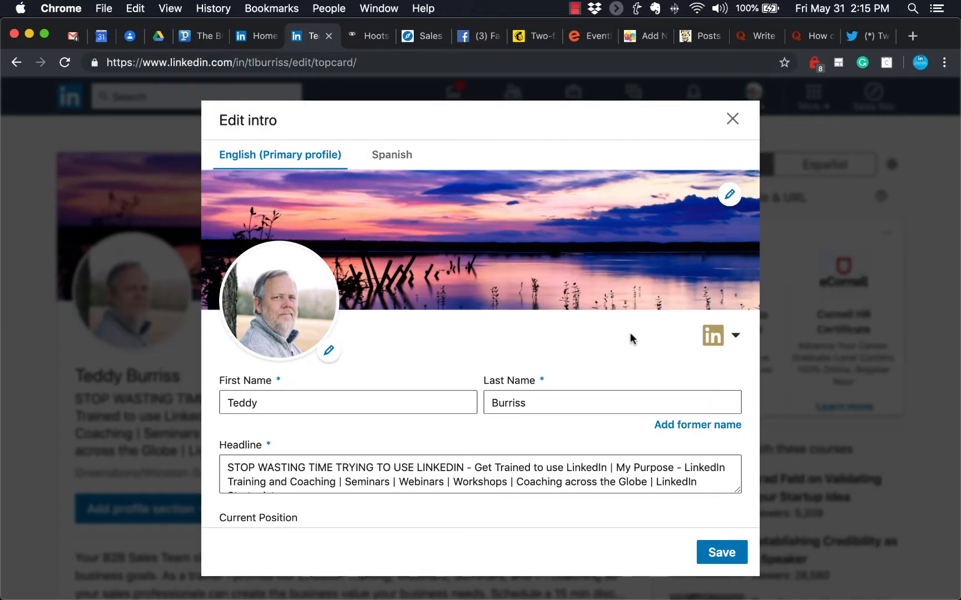
{"action": "mouse_move", "coordinate": [259, 121]}
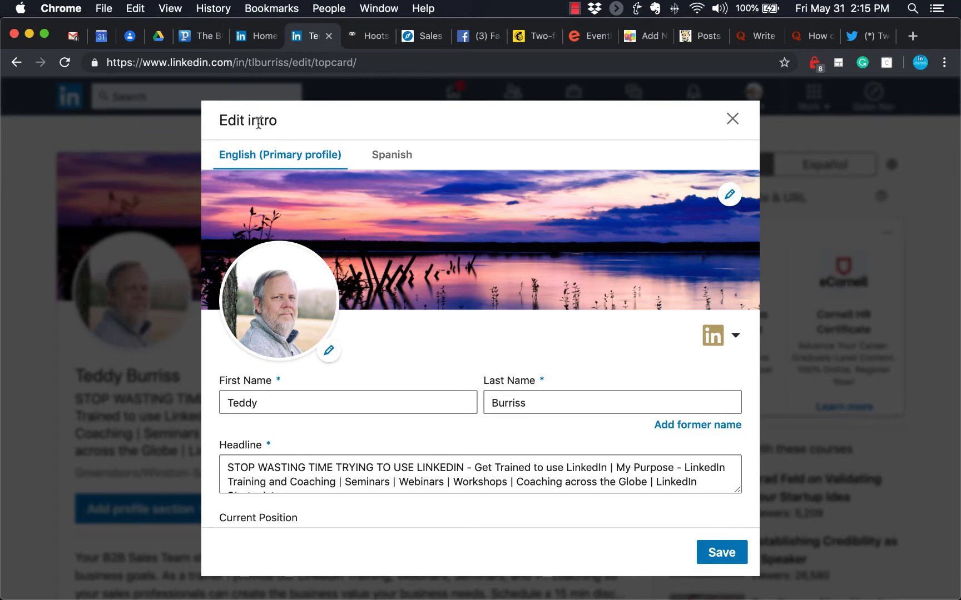
{"action": "mouse_move", "coordinate": [730, 195]}
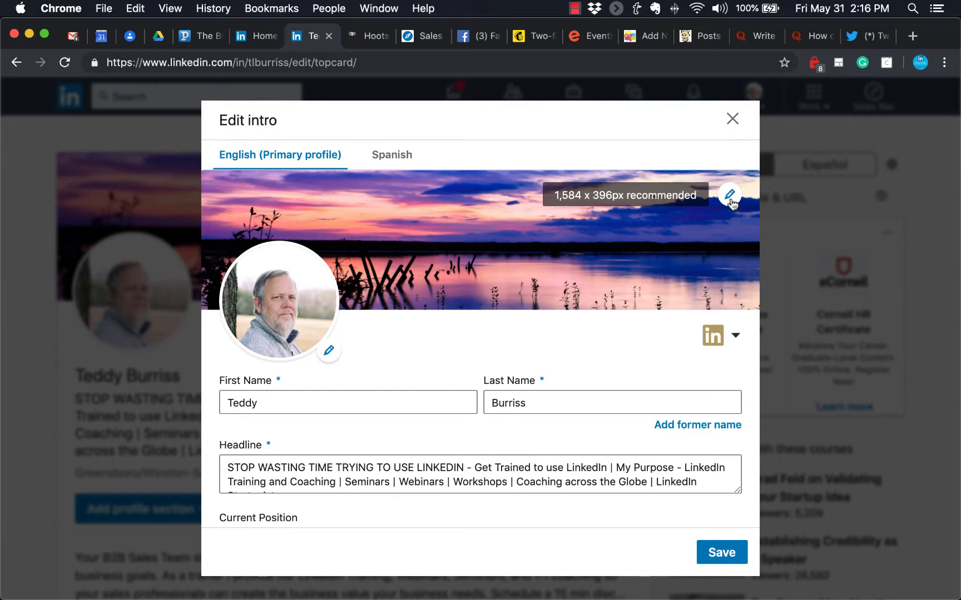
{"action": "left_click", "coordinate": [728, 195]}
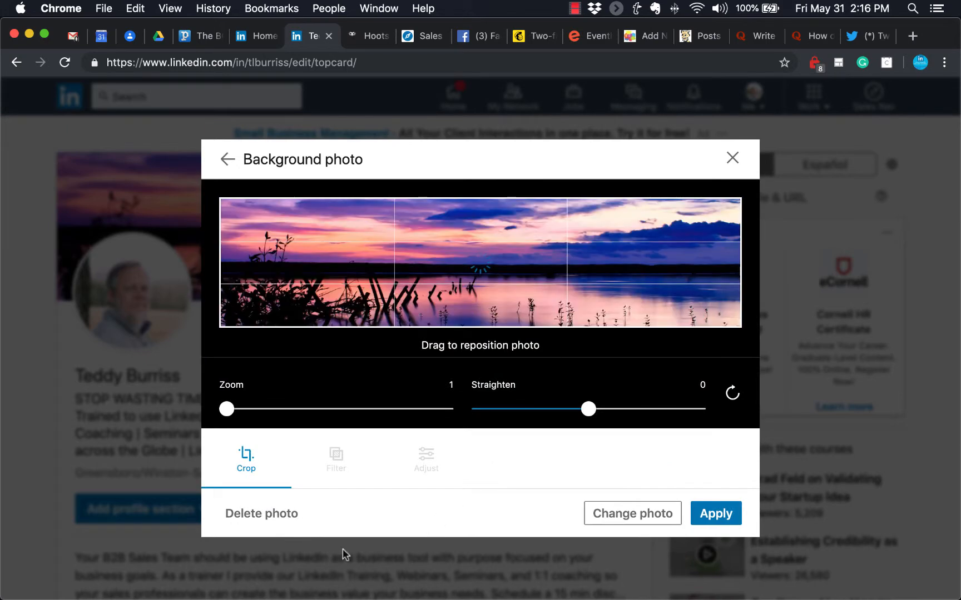
{"action": "mouse_move", "coordinate": [642, 517]}
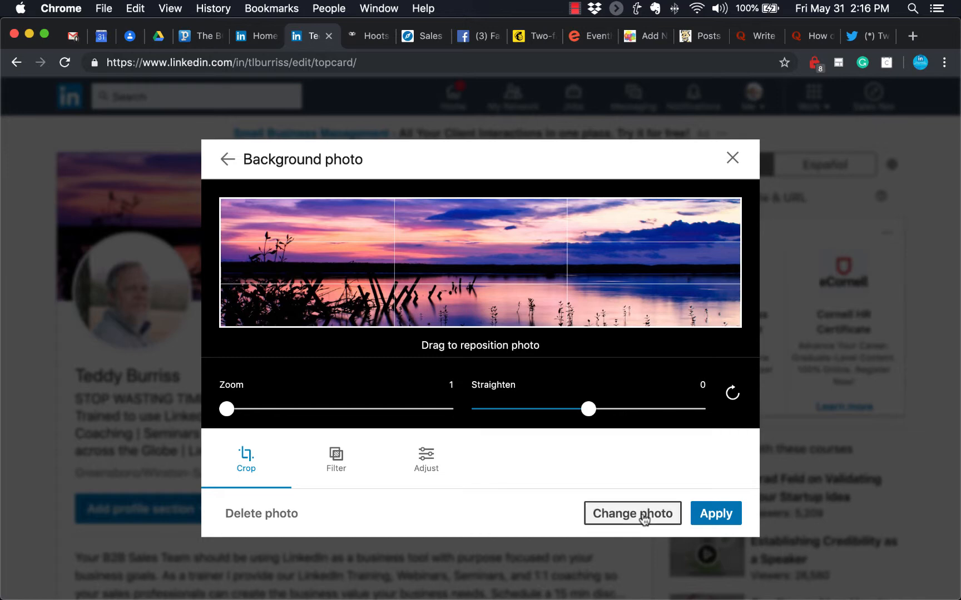
{"action": "mouse_move", "coordinate": [461, 250]}
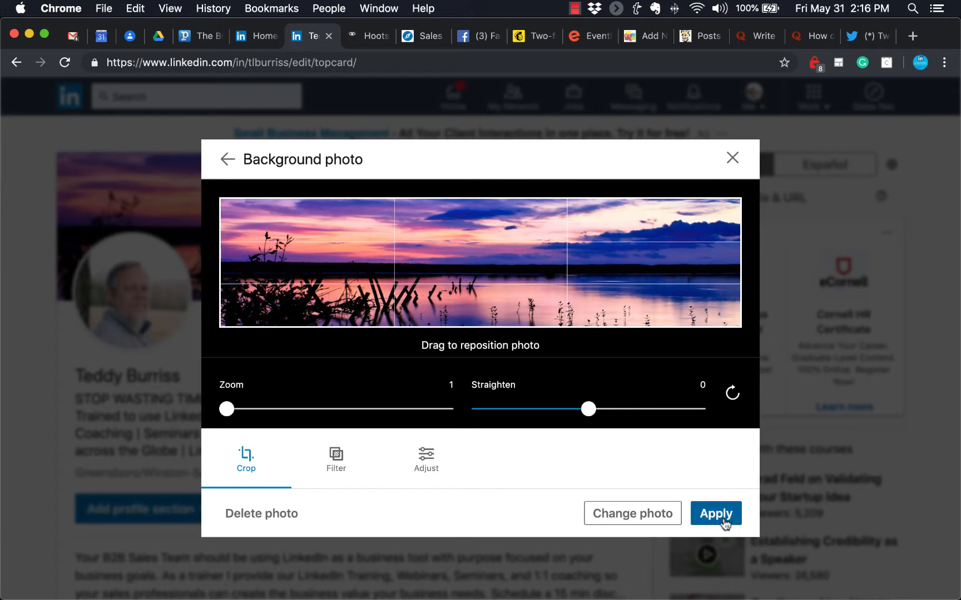
Apply the sunset lake background photo unchanged and return to the profile
{"action": "left_click", "coordinate": [714, 513]}
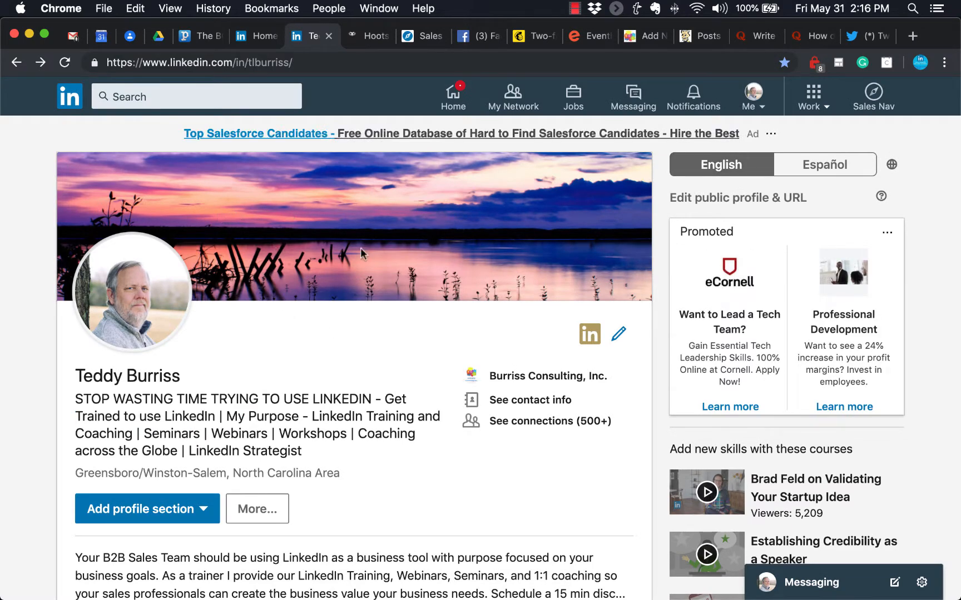
{"action": "mouse_move", "coordinate": [432, 221]}
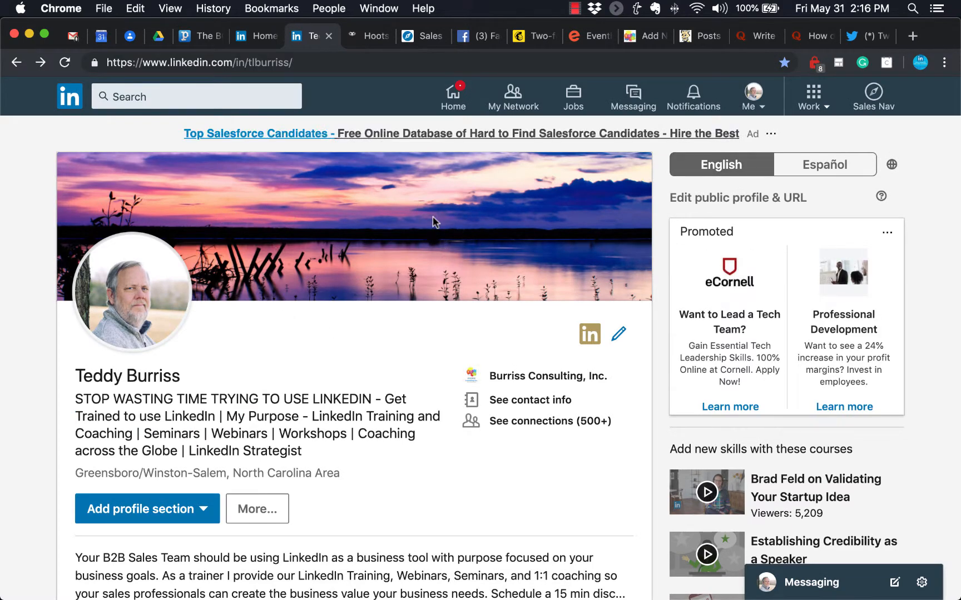